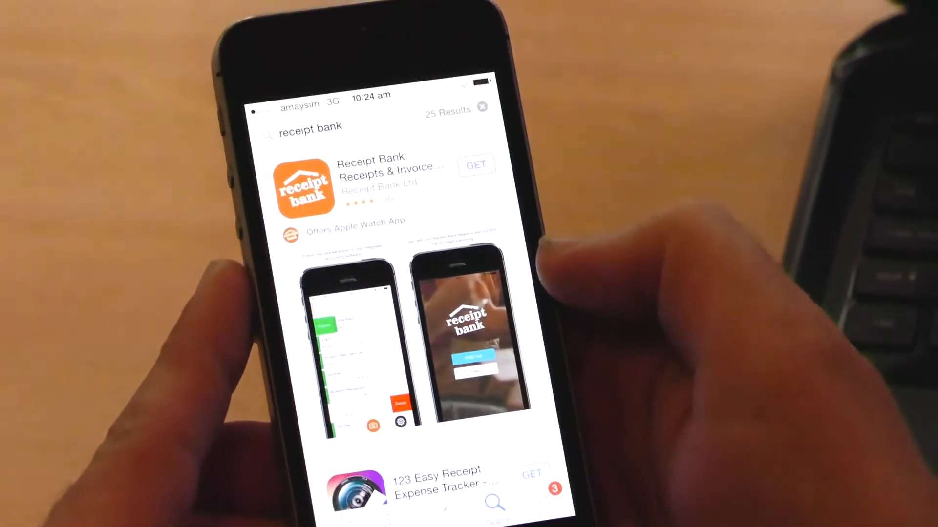
Search the App Store for 'receipt bank' to find the Receipt Bank Ltd app
{"action": "left_click", "coordinate": [335, 127]}
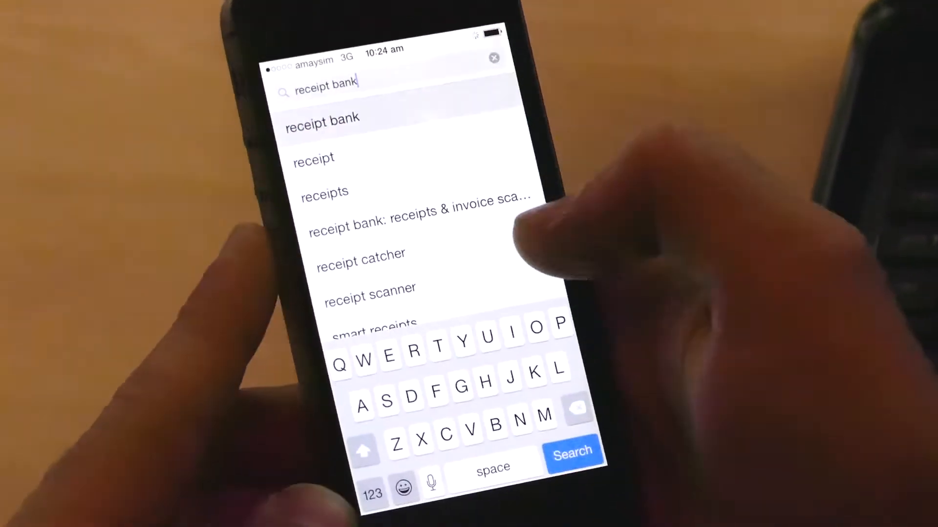
{"action": "left_click", "coordinate": [570, 453]}
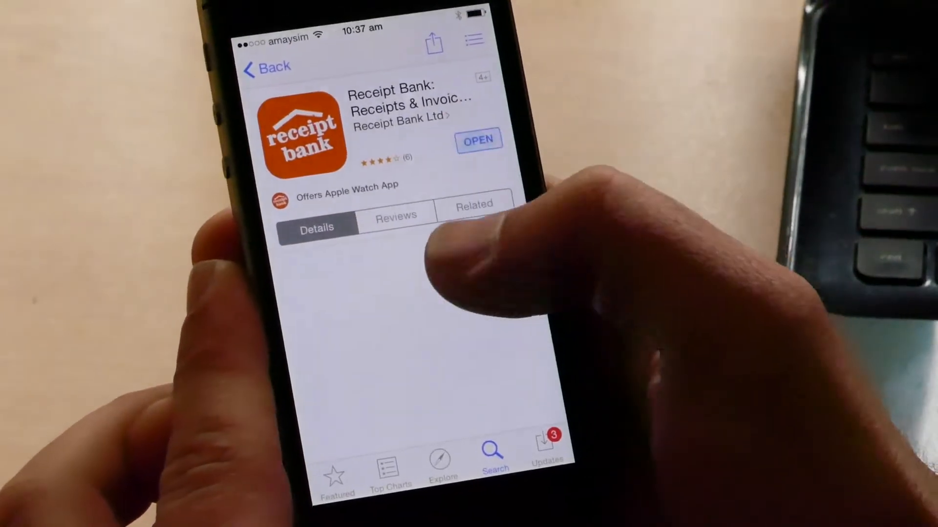
Open the installed Receipt Bank app from its store page
{"action": "left_click", "coordinate": [478, 139]}
{"action": "type", "text": "icountb"}
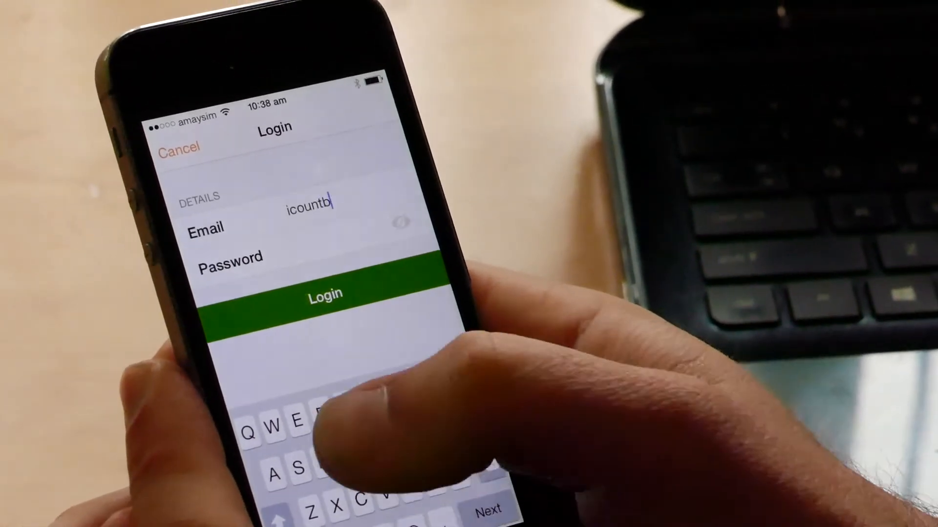
Finish entering the email and password on the Receipt Bank login screen and log in
{"action": "type", "text": "eanstest@..."}
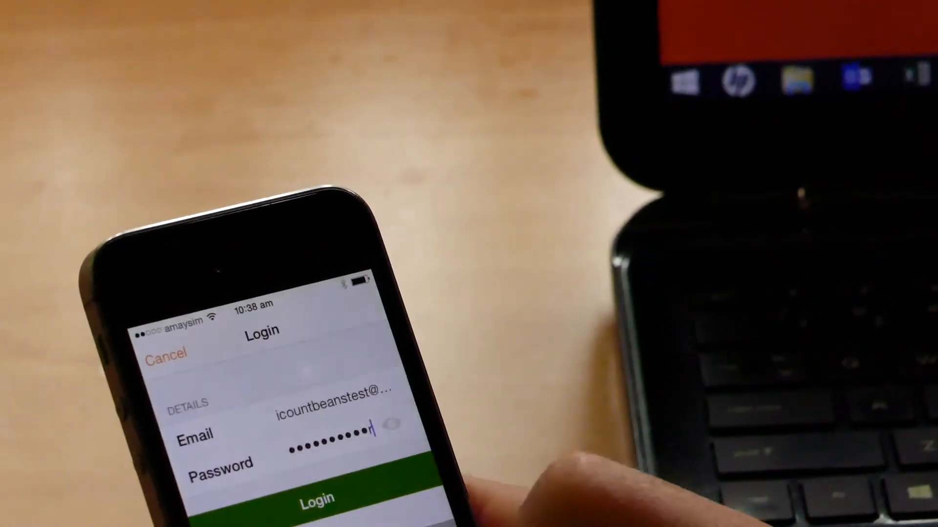
{"action": "left_click", "coordinate": [319, 499]}
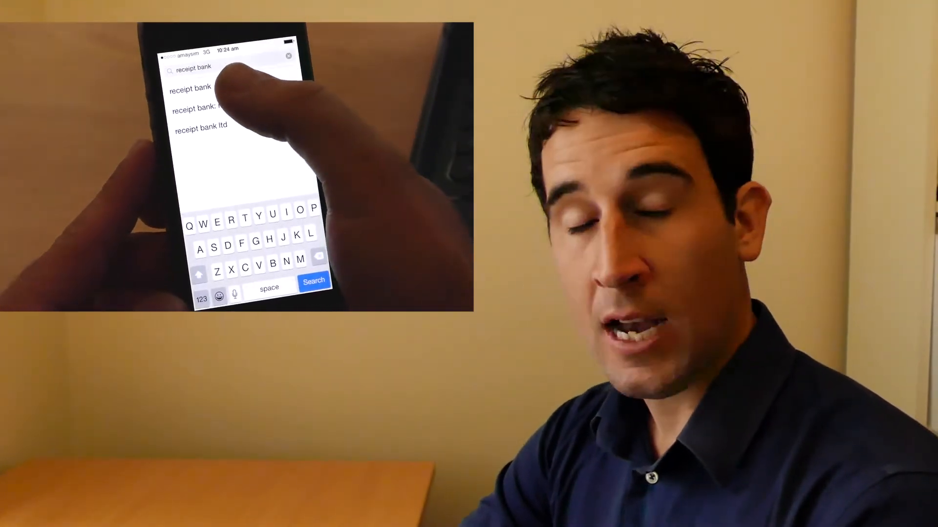
{"action": "left_click", "coordinate": [190, 87]}
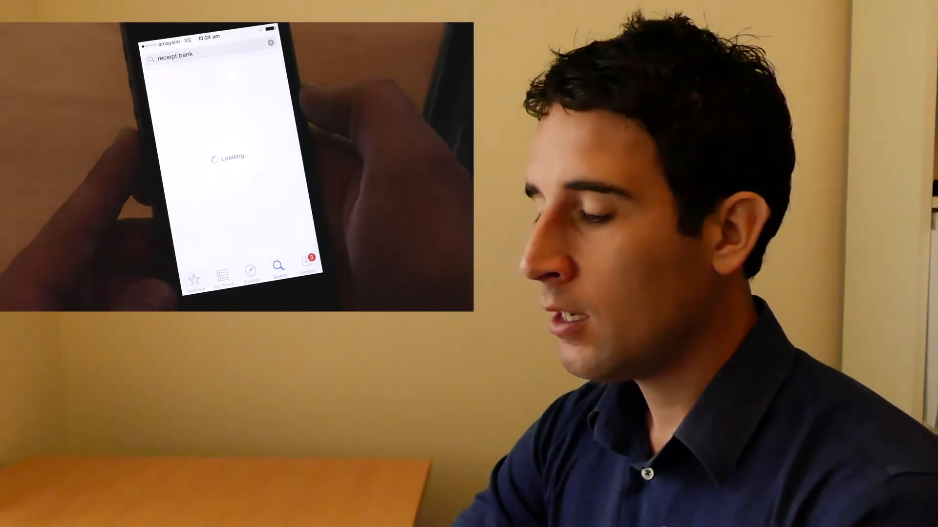